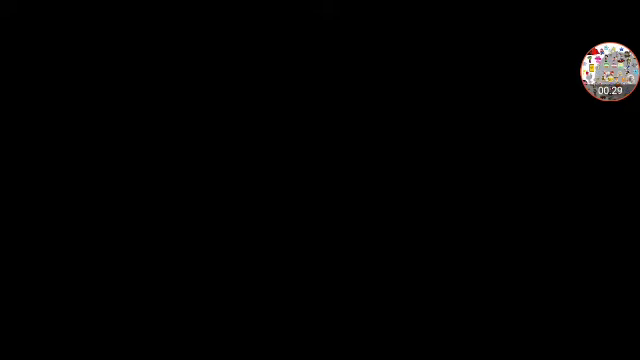
- Show the green canvas with the yellow bus, pink car and red sedan stickers
left_click(607, 75)
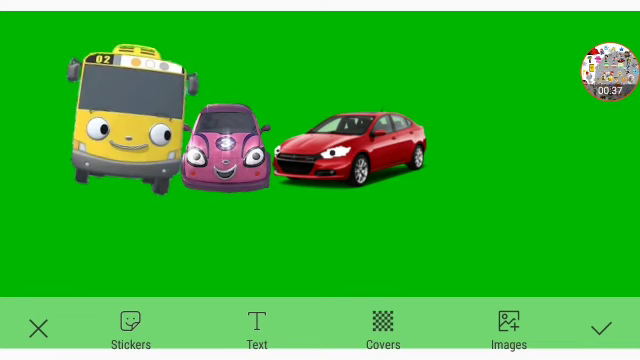
- Place a cartoon man in a black suit sticker in front of the pink car
left_click(115, 120)
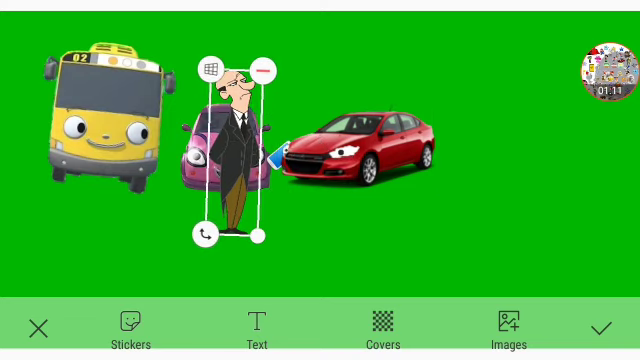
- Move the man beside the red car and delete him, leaving only the three vehicles
left_click_drag(225, 150, 450, 150)
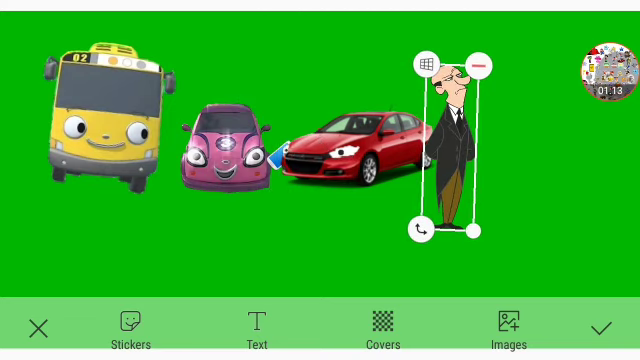
left_click(479, 64)
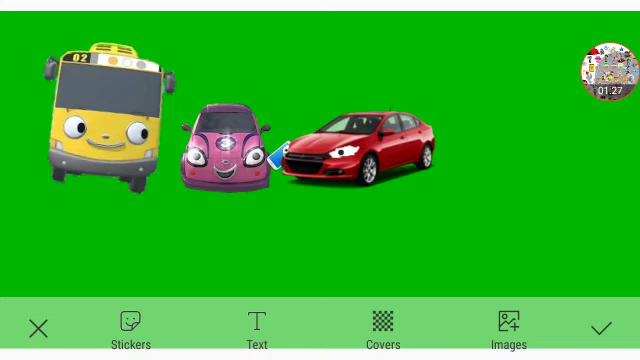
- Rearrange the vehicles so the red sedan pulls up against the front of the yellow bus
left_click(599, 65)
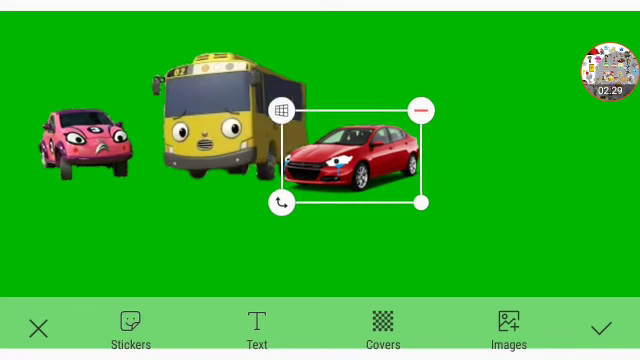
left_click_drag(360, 150, 315, 140)
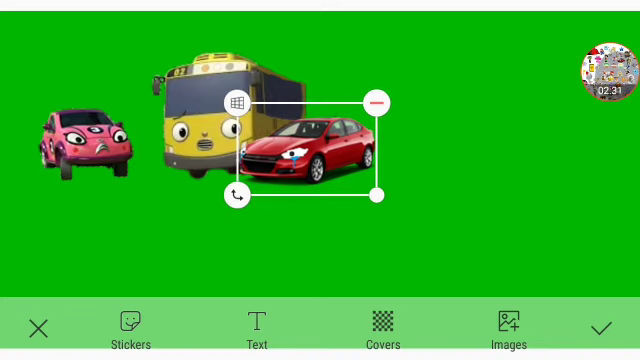